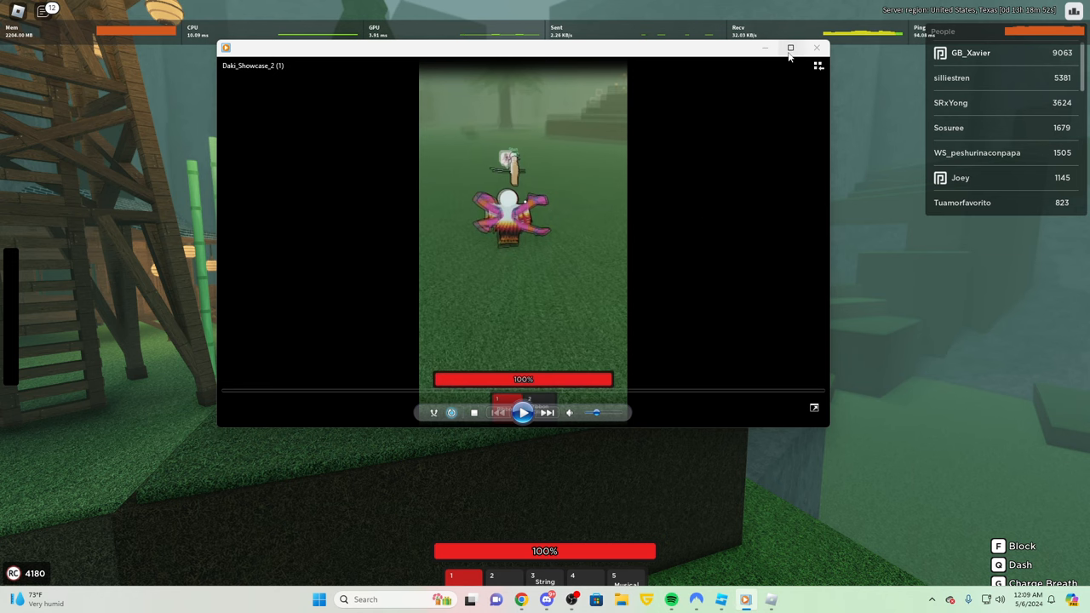
# - Maximize the Daki_Showcase_2 Media Player window to fill the screen
pyautogui.click(790, 48)
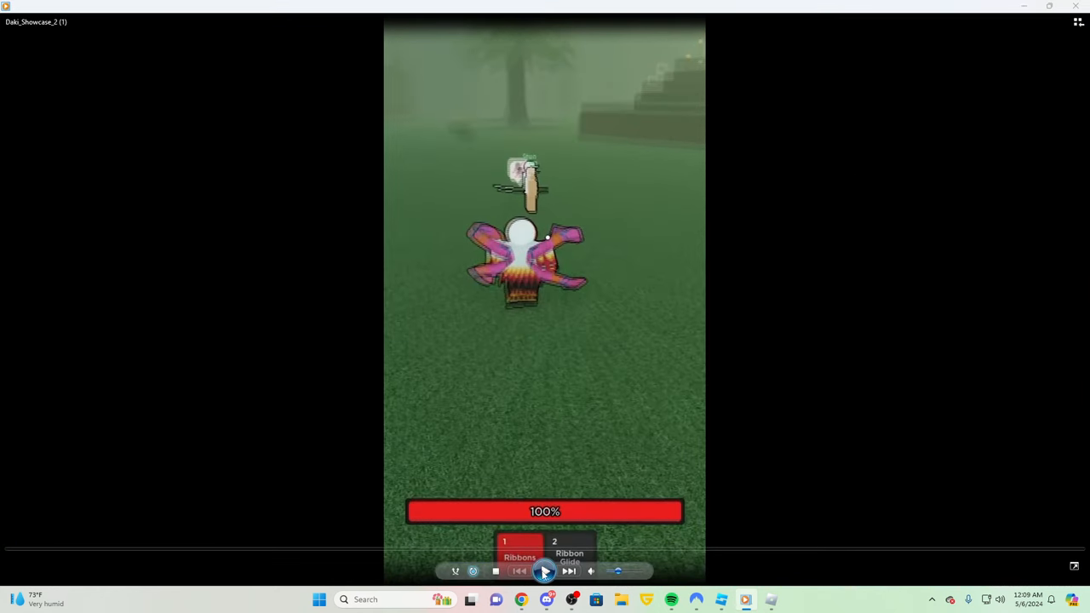
# - Start playing the Daki clip, then seek back to its beginning
pyautogui.click(544, 570)
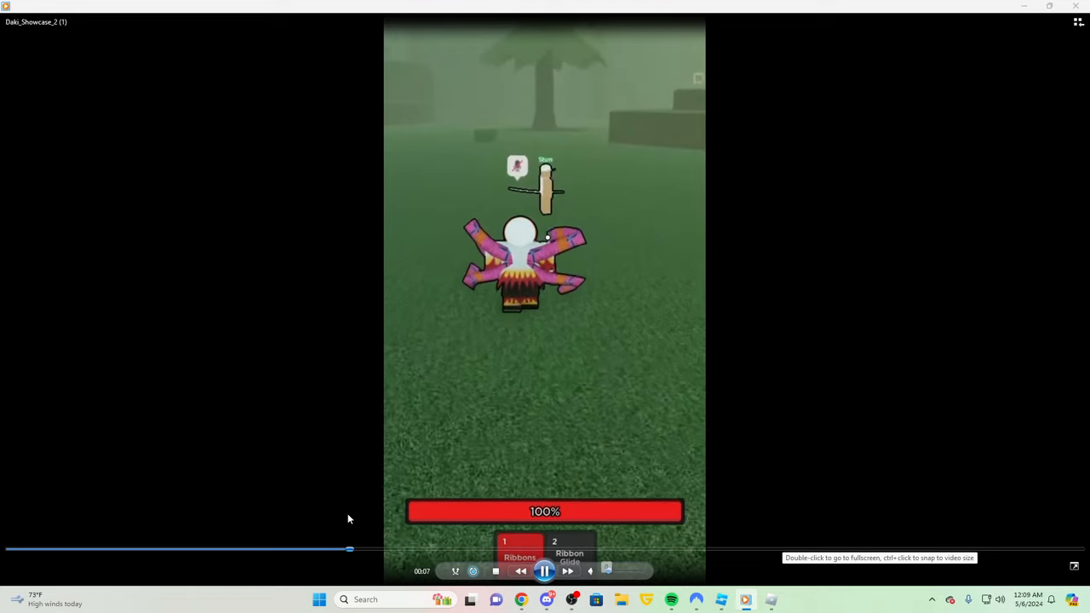
pyautogui.click(57, 550)
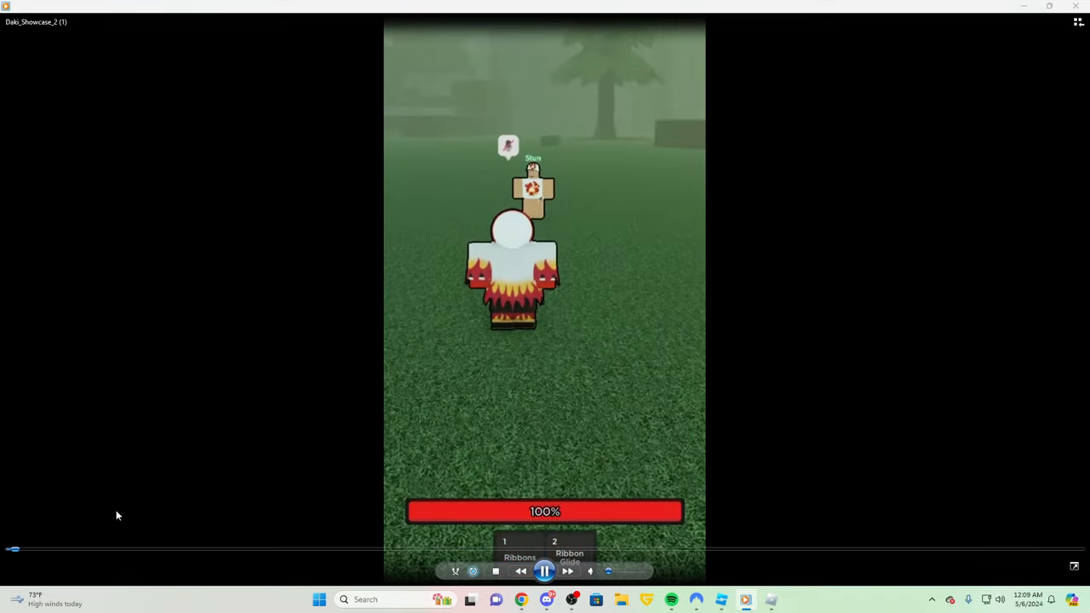
# - Pause at Daki's ribbon equip, then resume playback through the ribbon attack
pyautogui.click(544, 570)
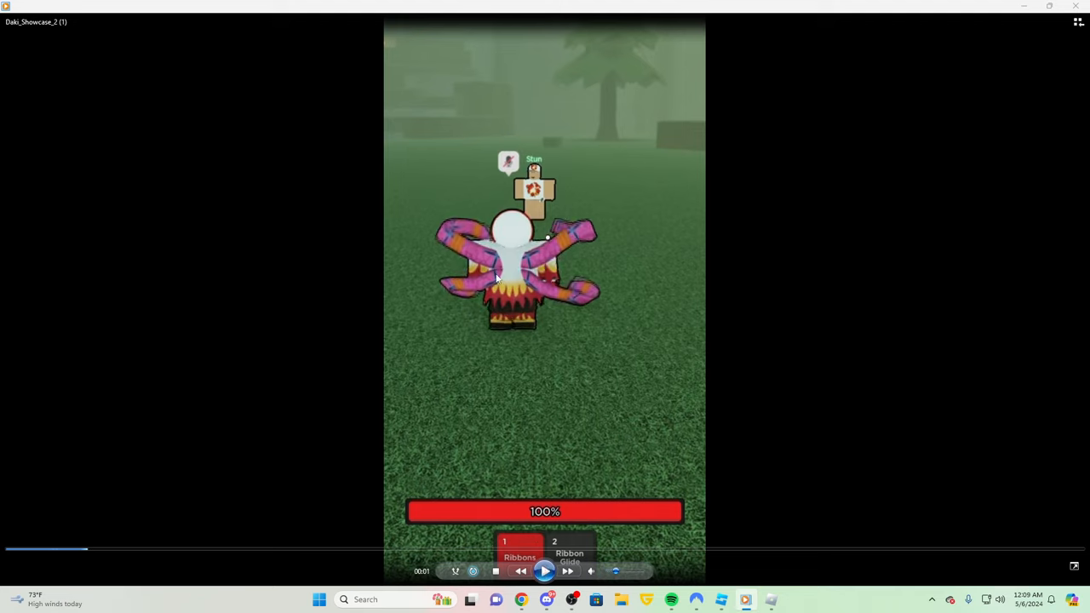
pyautogui.click(544, 570)
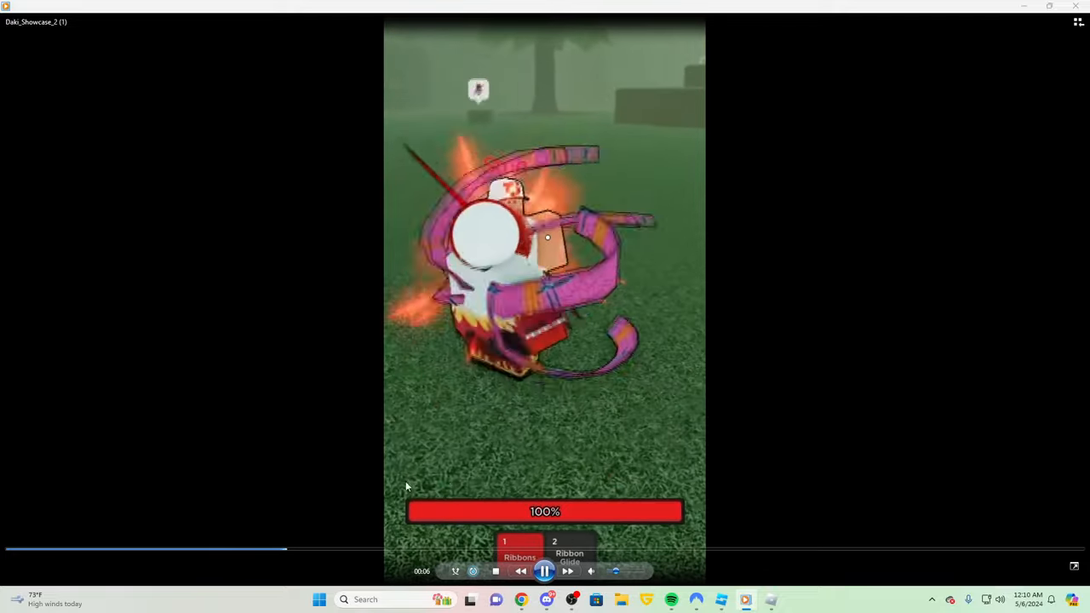
pyautogui.moveTo(477, 309)
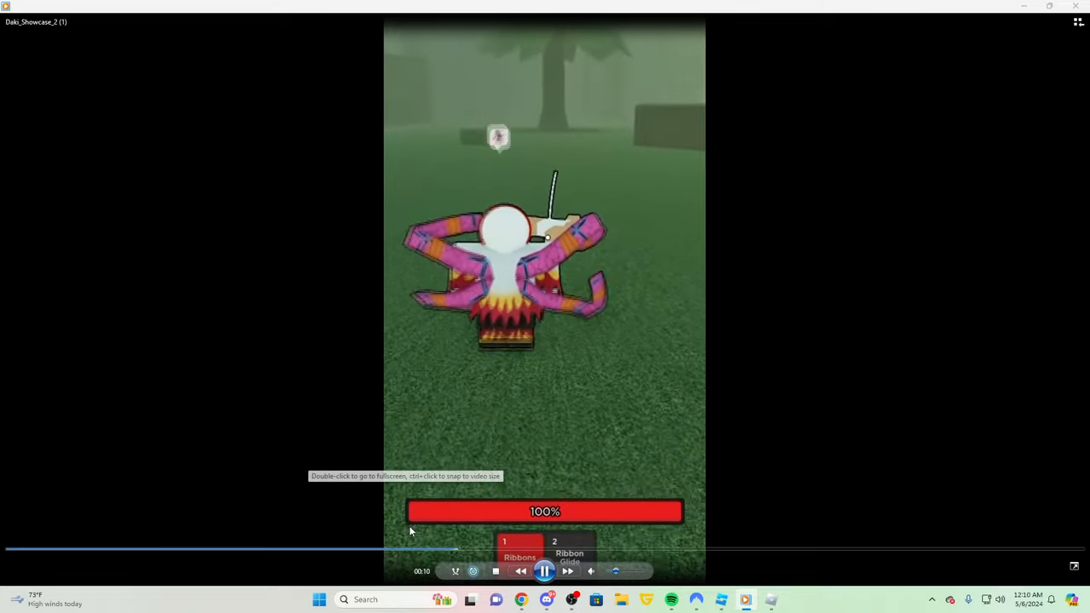
# - Scrub back to about 00:06 and play on to Ribbon Glide
pyautogui.click(310, 549)
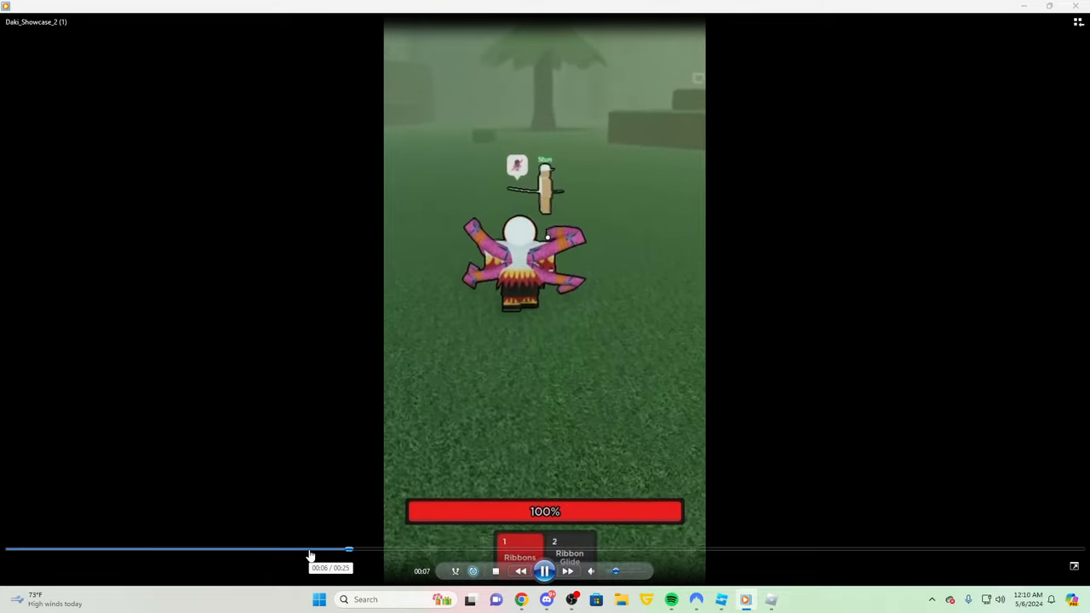
pyautogui.click(309, 549)
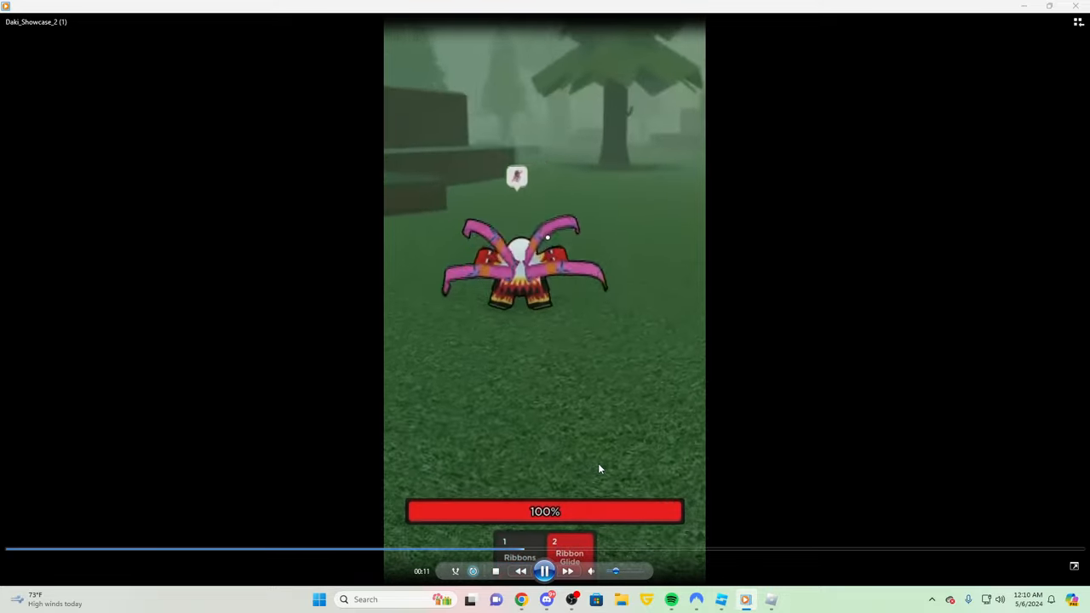
pyautogui.moveTo(591, 309)
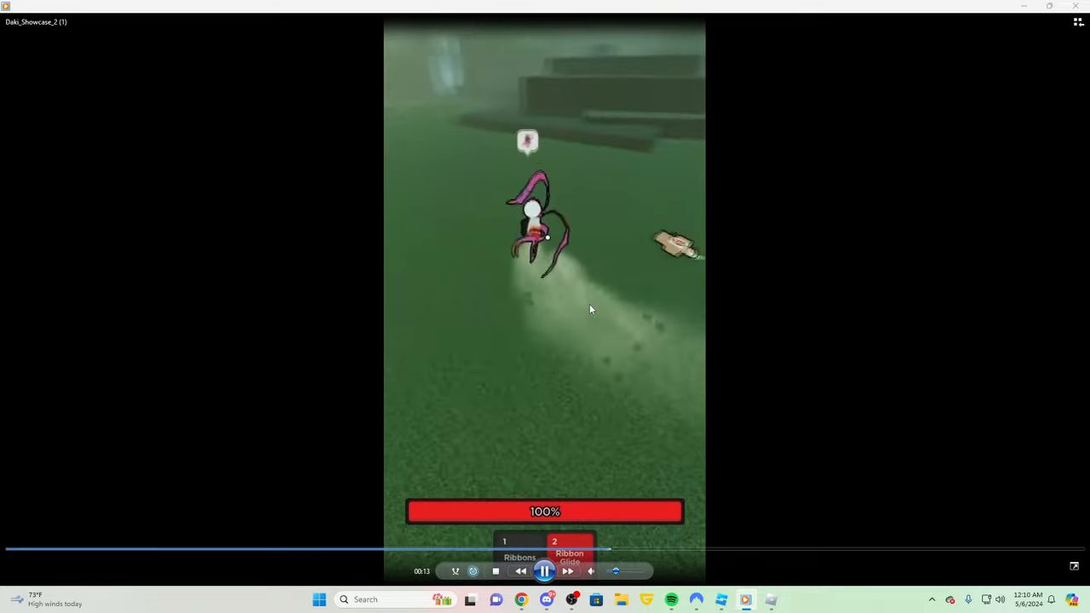